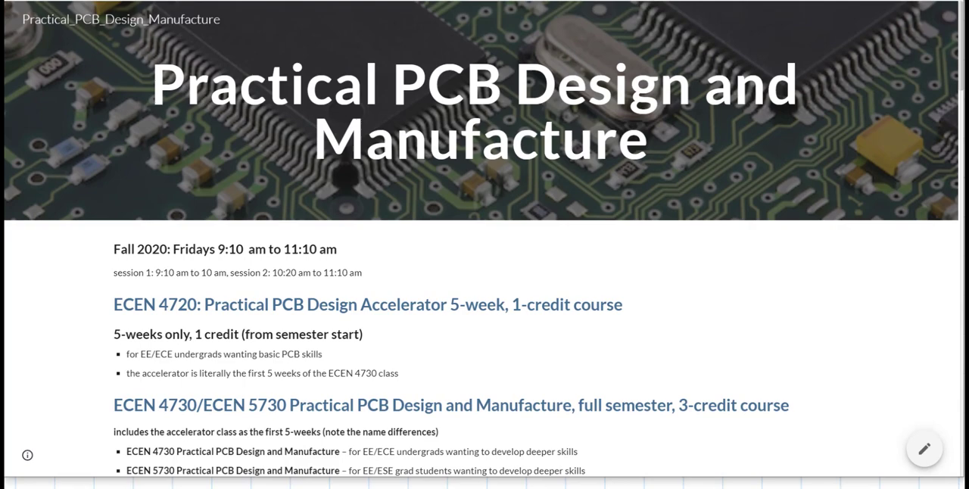
pyautogui.moveTo(506, 261)
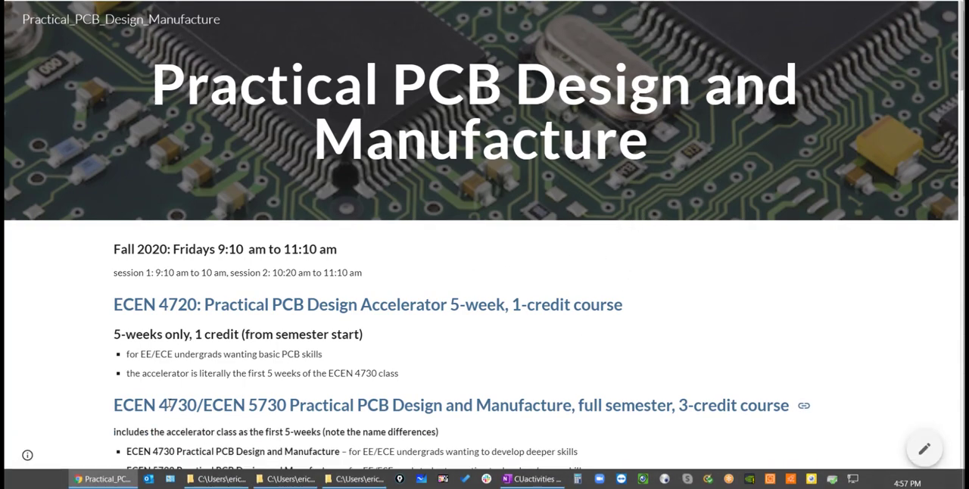
# Step: Scroll the course page down to 'Altium Designer Tools used in this class'
pyautogui.scroll(-3)
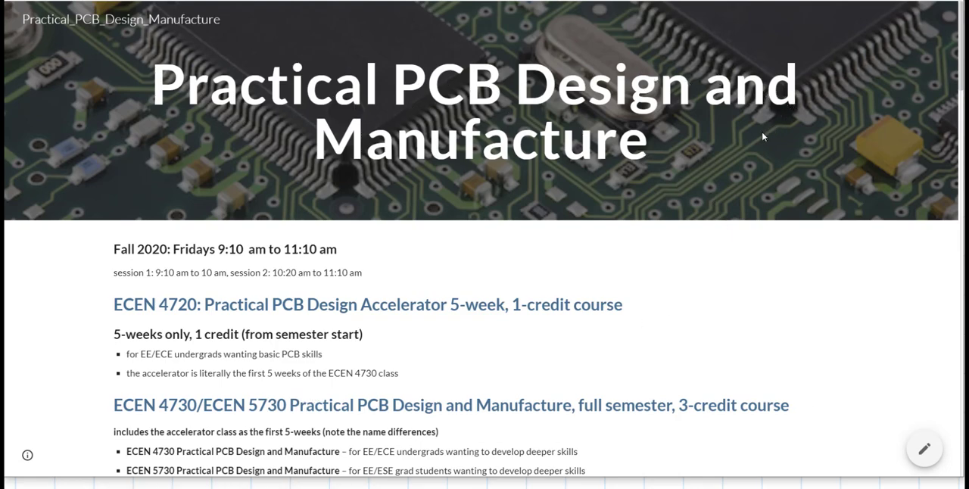
pyautogui.scroll(-3)
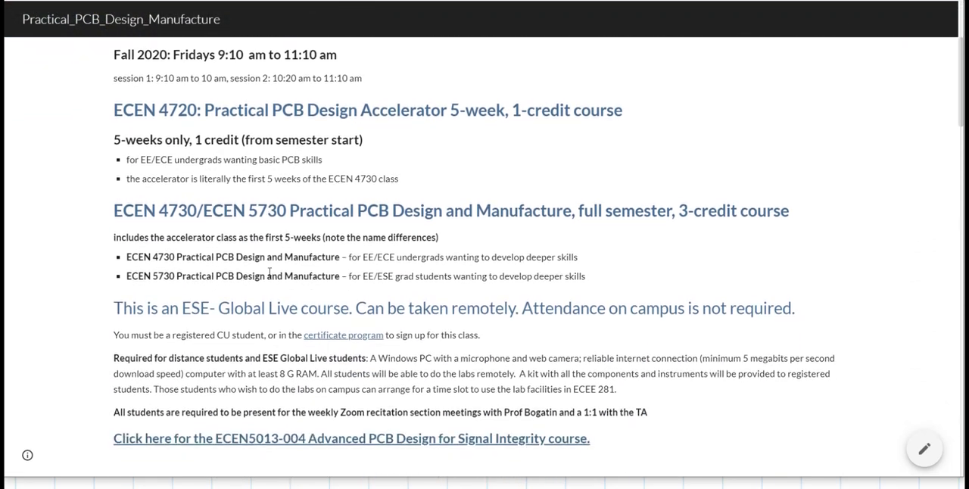
pyautogui.scroll(-3)
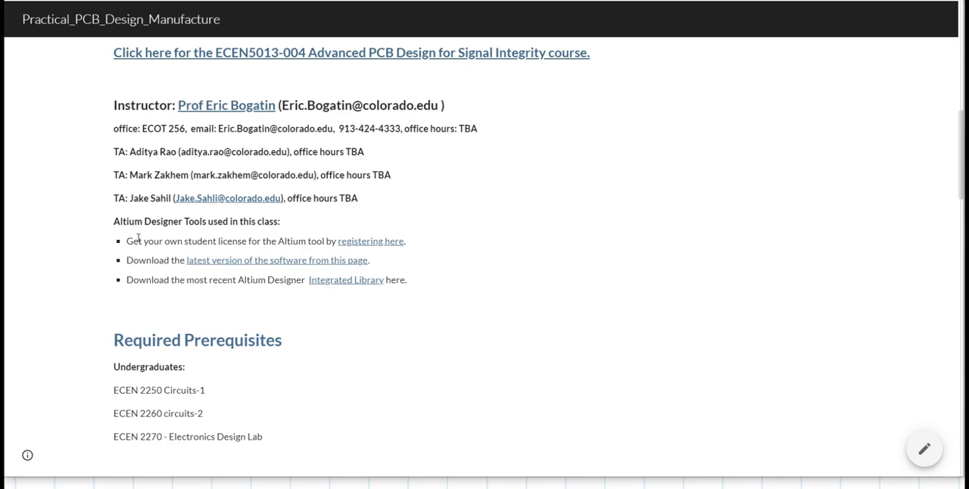
pyautogui.moveTo(413, 246)
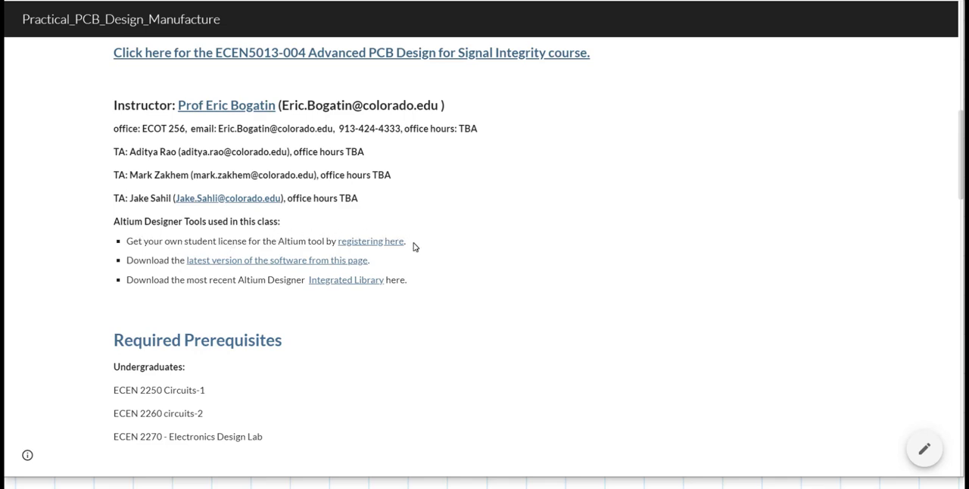
pyautogui.moveTo(144, 271)
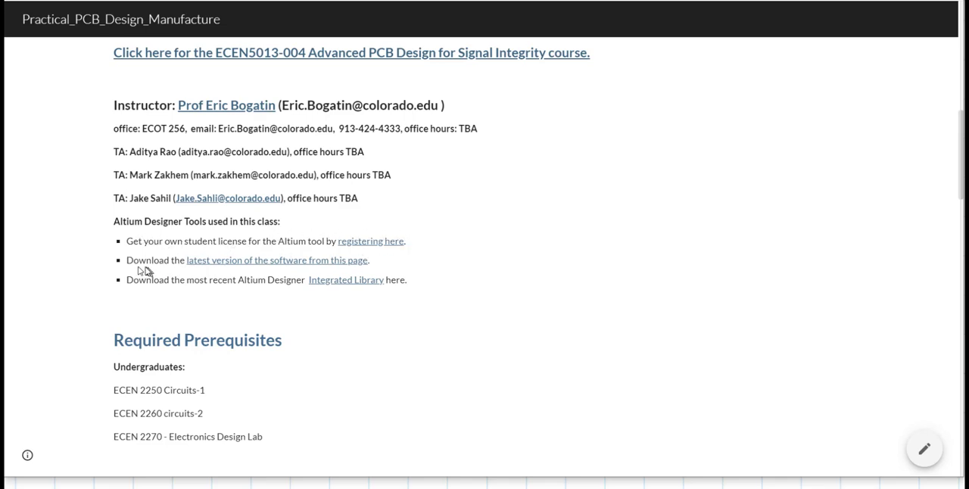
pyautogui.moveTo(306, 263)
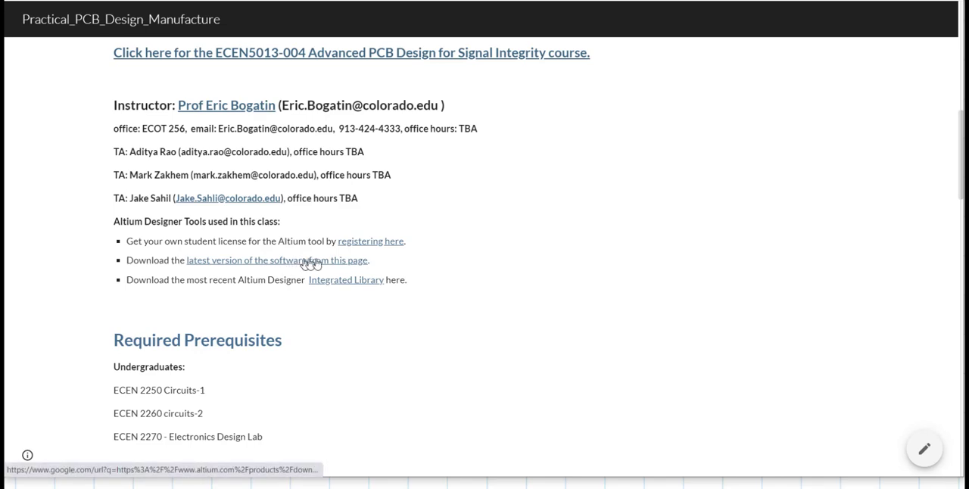
pyautogui.moveTo(163, 296)
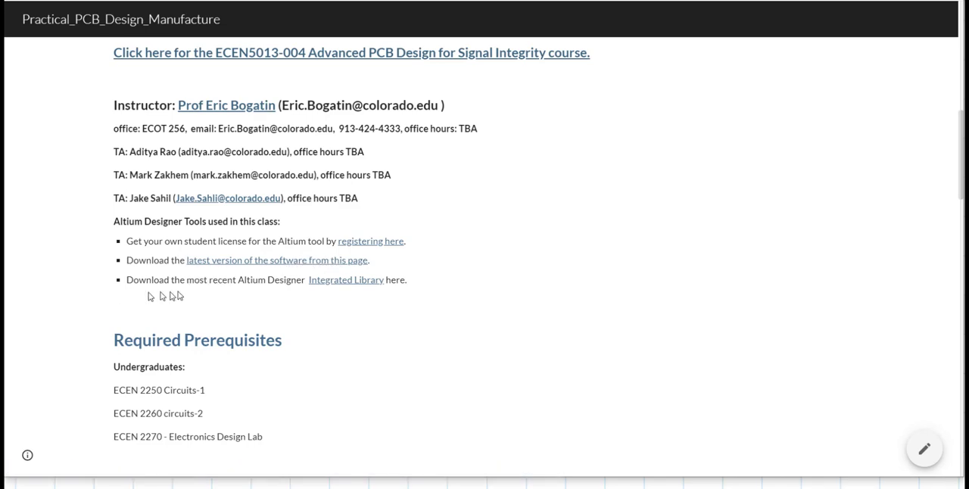
pyautogui.moveTo(347, 291)
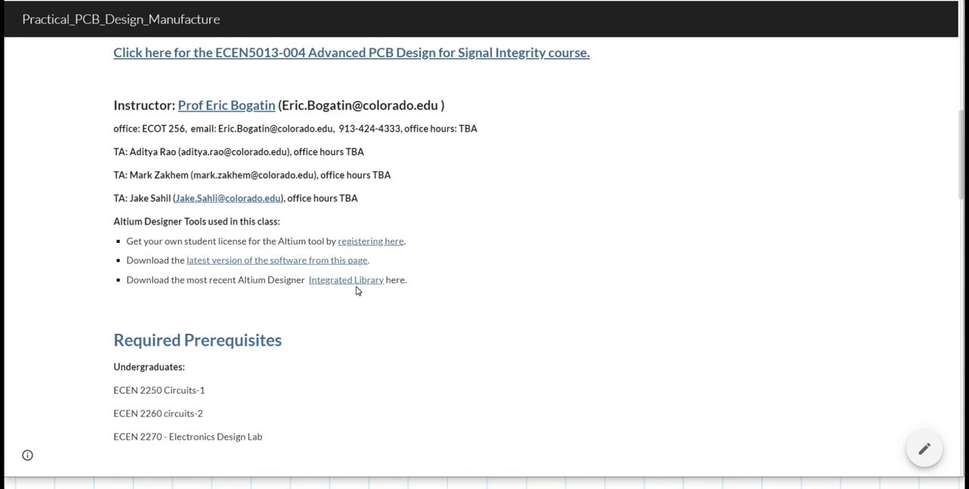
pyautogui.moveTo(364, 305)
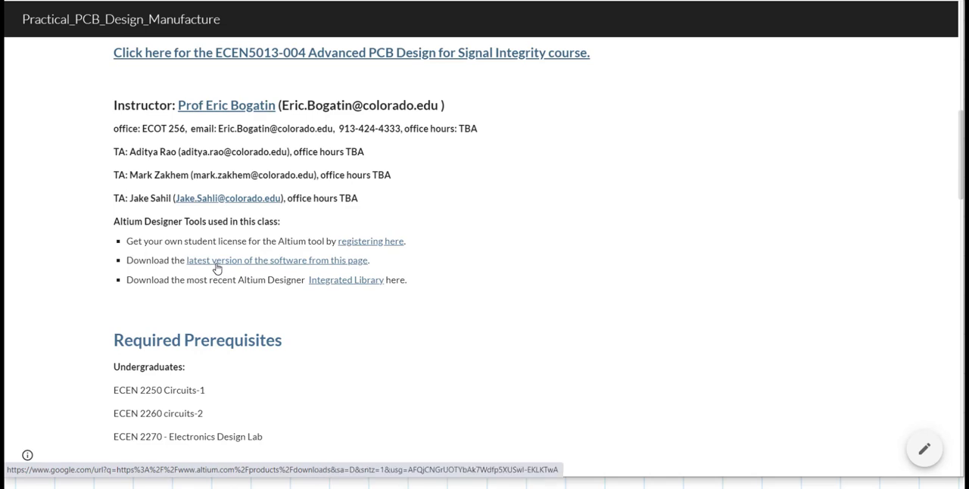
pyautogui.moveTo(218, 261)
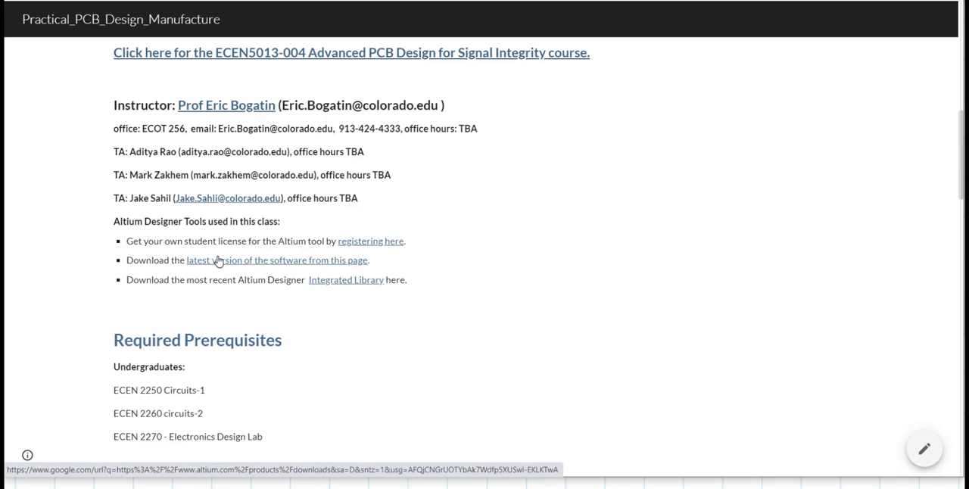
pyautogui.moveTo(547, 327)
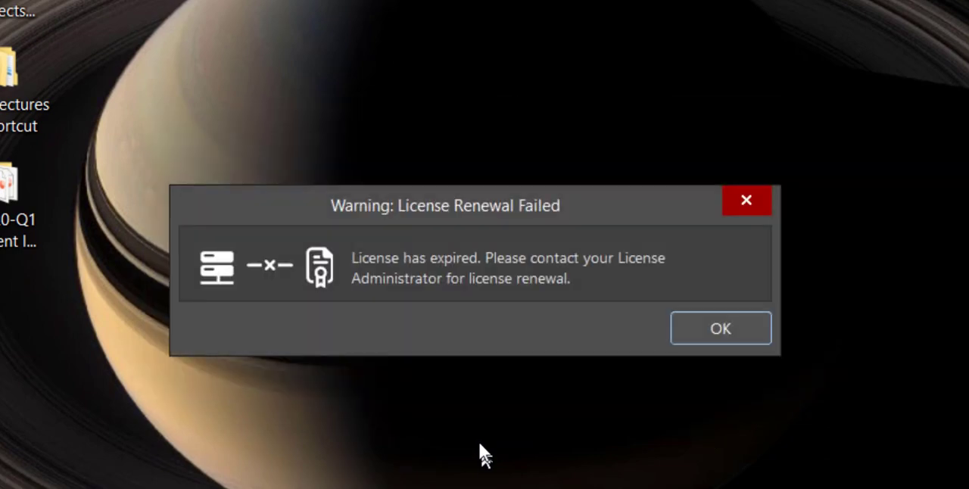
pyautogui.moveTo(491, 342)
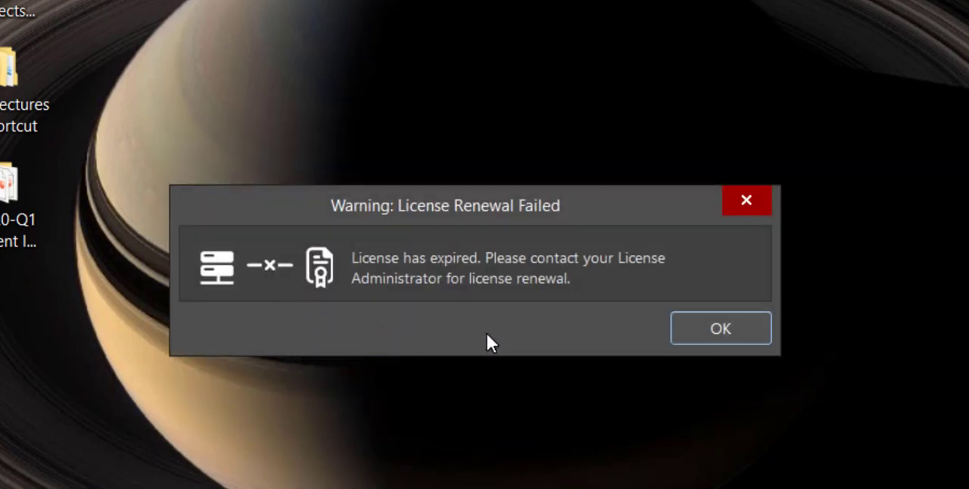
pyautogui.moveTo(491, 342)
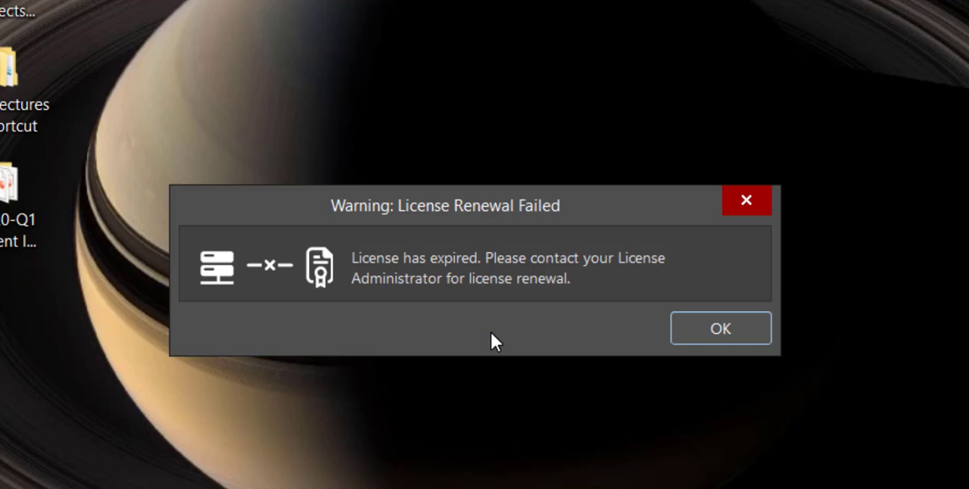
pyautogui.moveTo(695, 329)
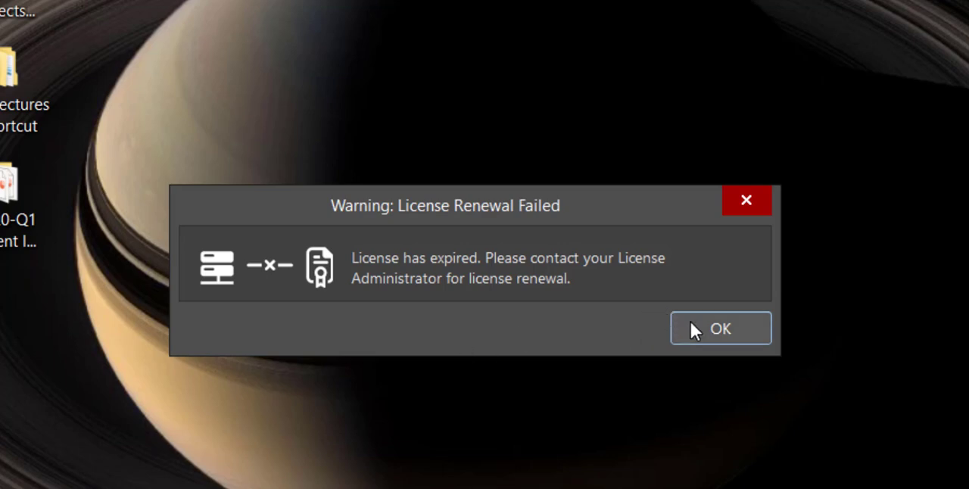
# Step: Acknowledge the 'License Renewal Failed' expired-license warning with OK
pyautogui.click(719, 327)
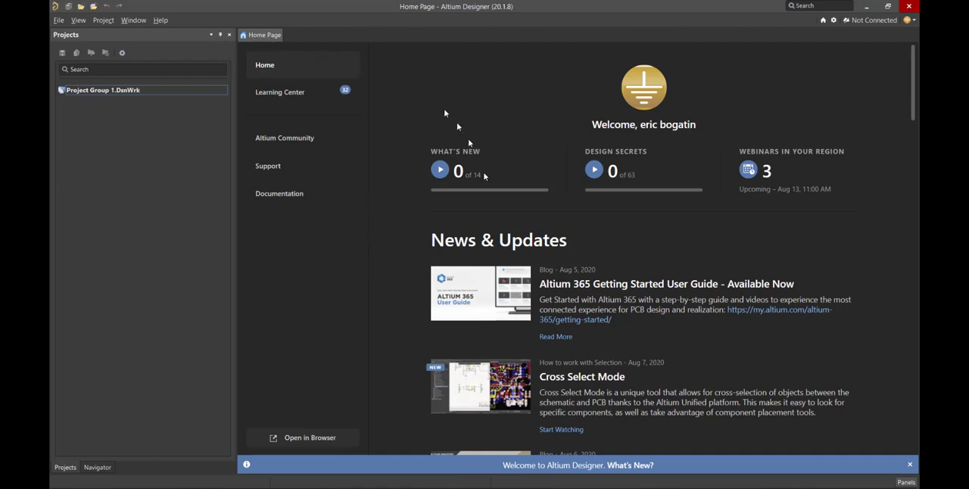
pyautogui.moveTo(627, 250)
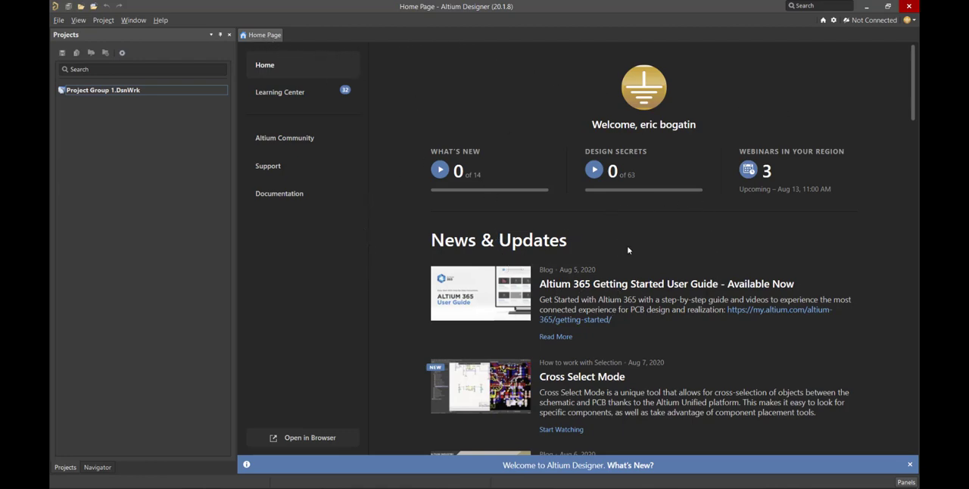
pyautogui.scroll(-3)
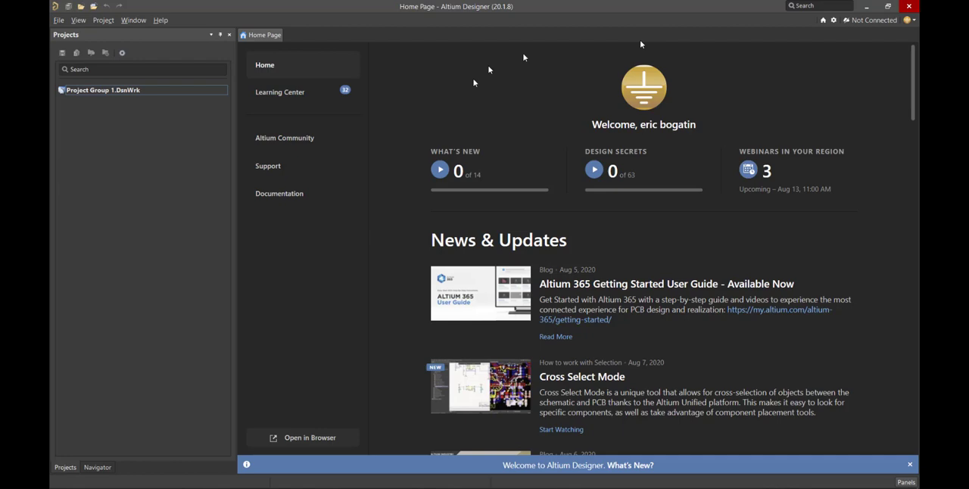
pyautogui.moveTo(502, 189)
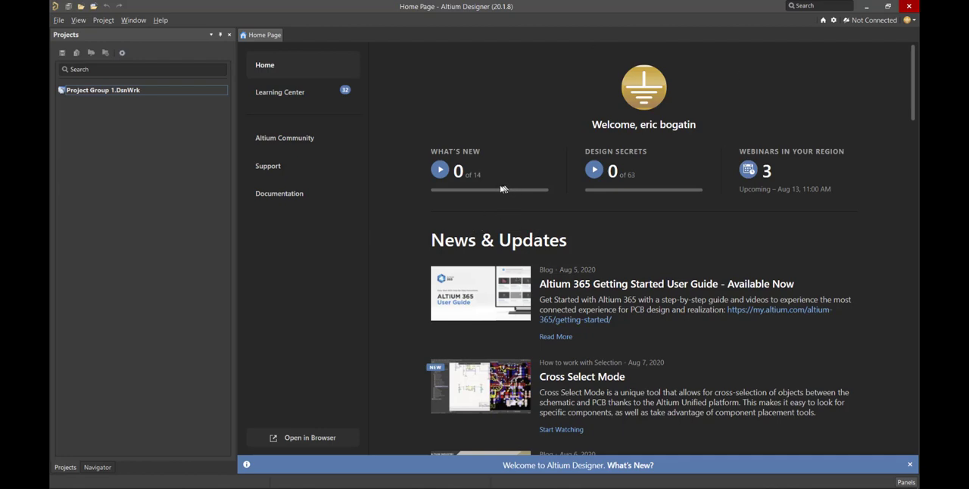
pyautogui.moveTo(724, 98)
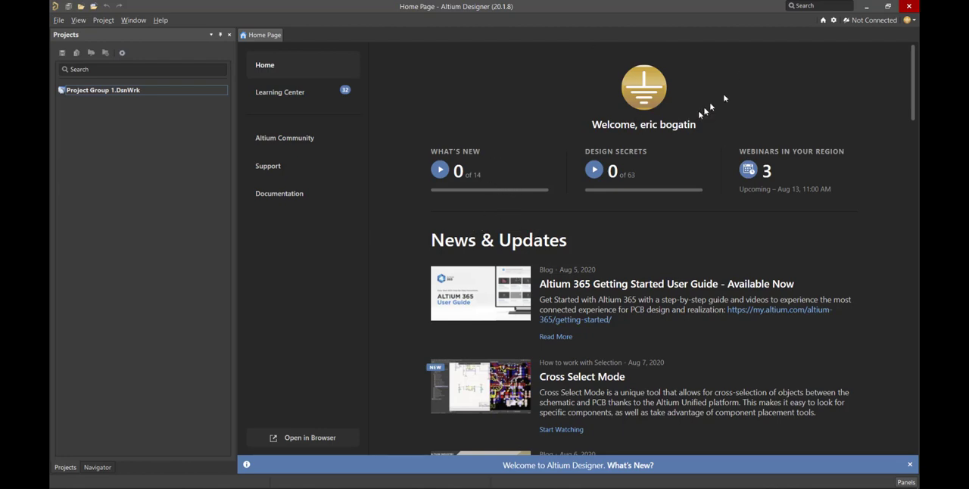
pyautogui.moveTo(750, 90)
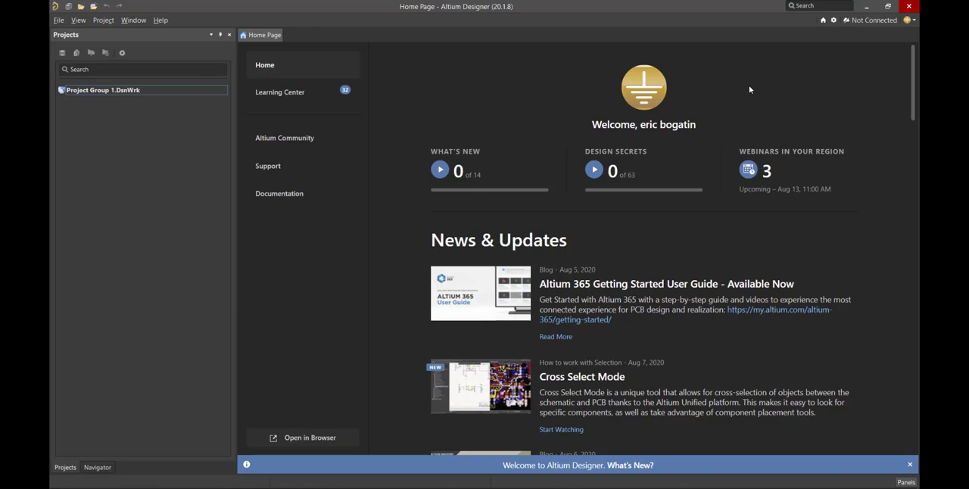
pyautogui.moveTo(889, 32)
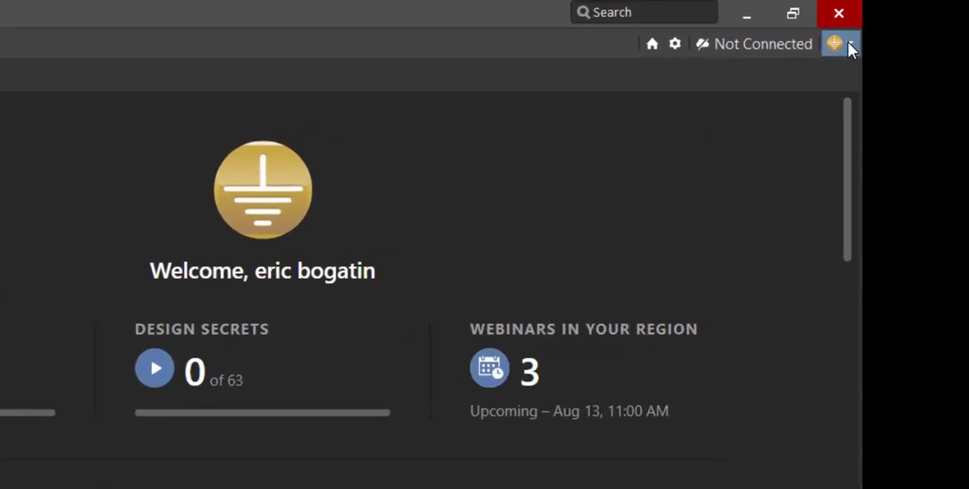
pyautogui.click(833, 43)
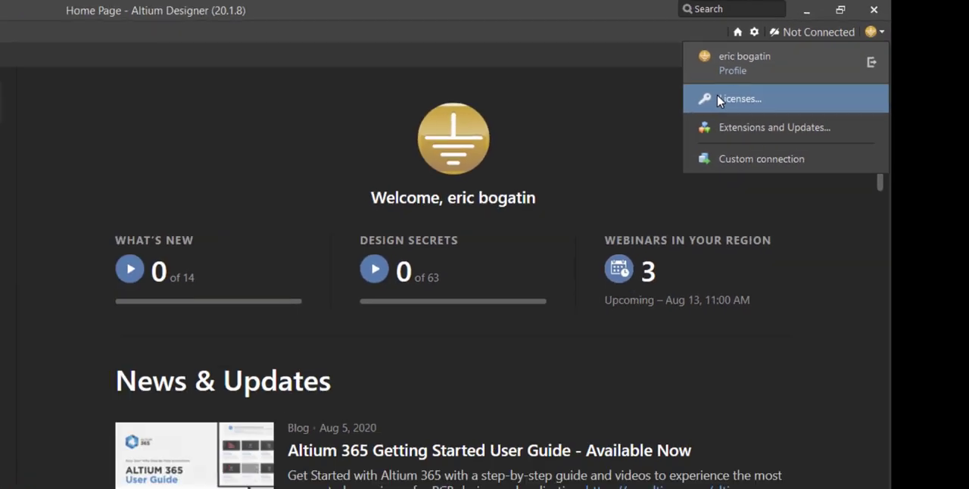
pyautogui.click(737, 98)
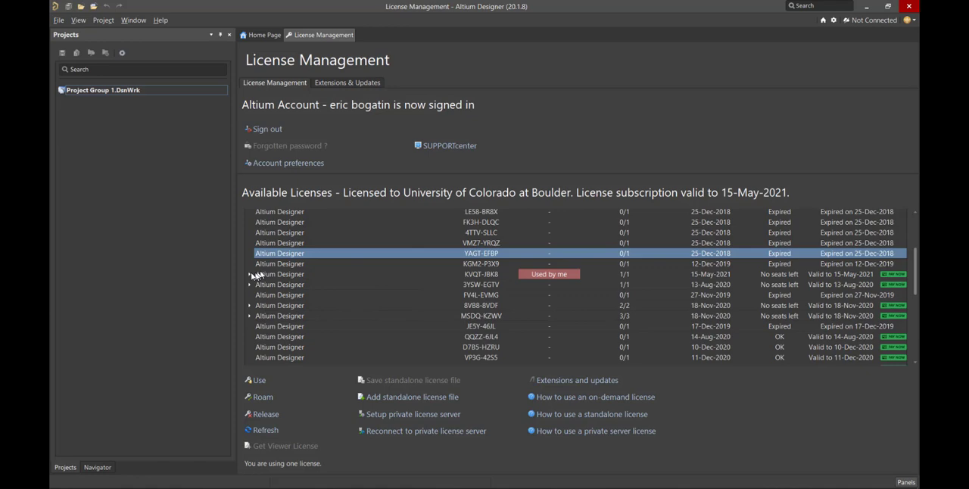
pyautogui.click(250, 273)
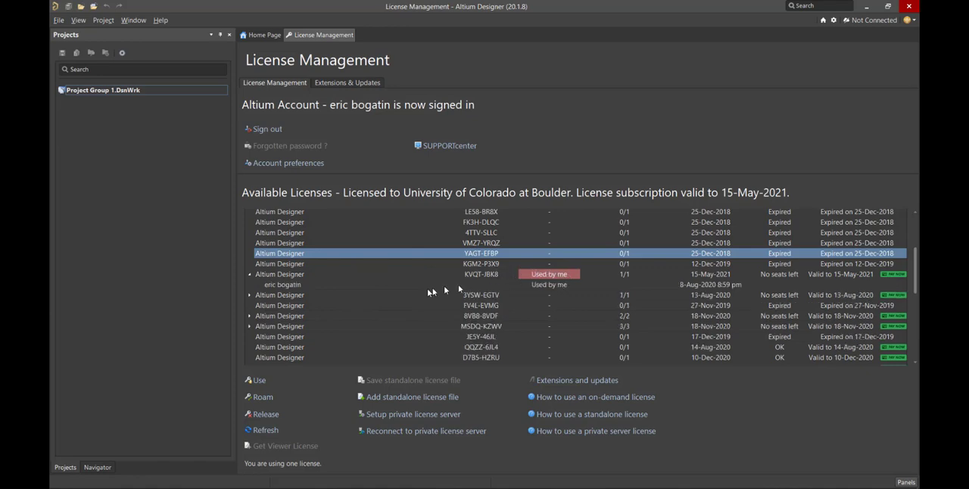
pyautogui.moveTo(571, 287)
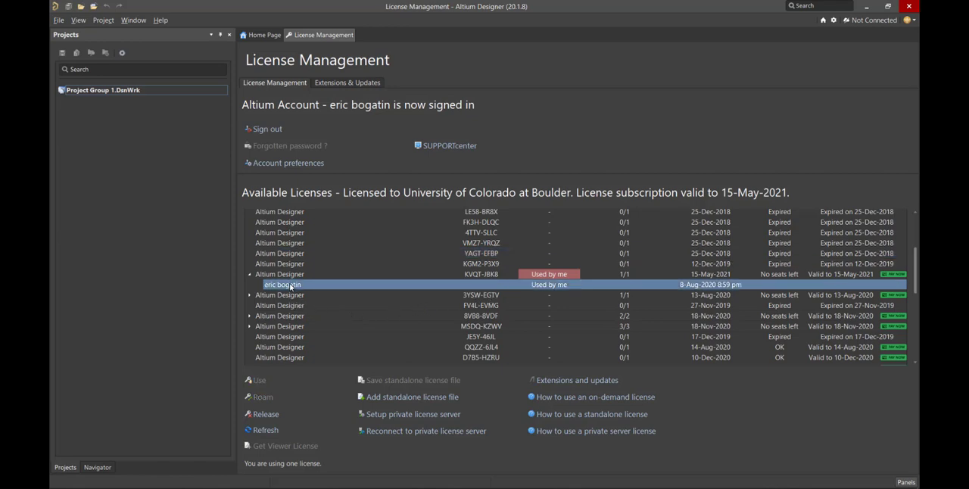
pyautogui.click(265, 414)
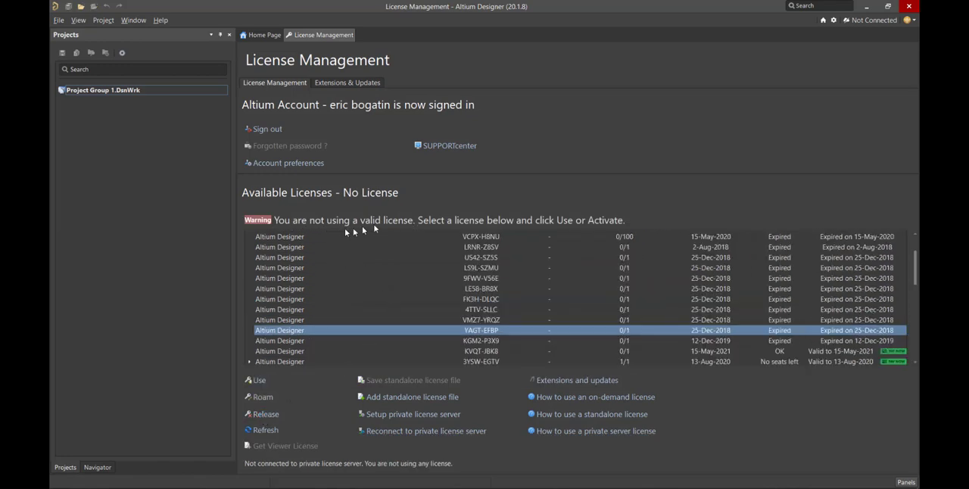
pyautogui.moveTo(412, 236)
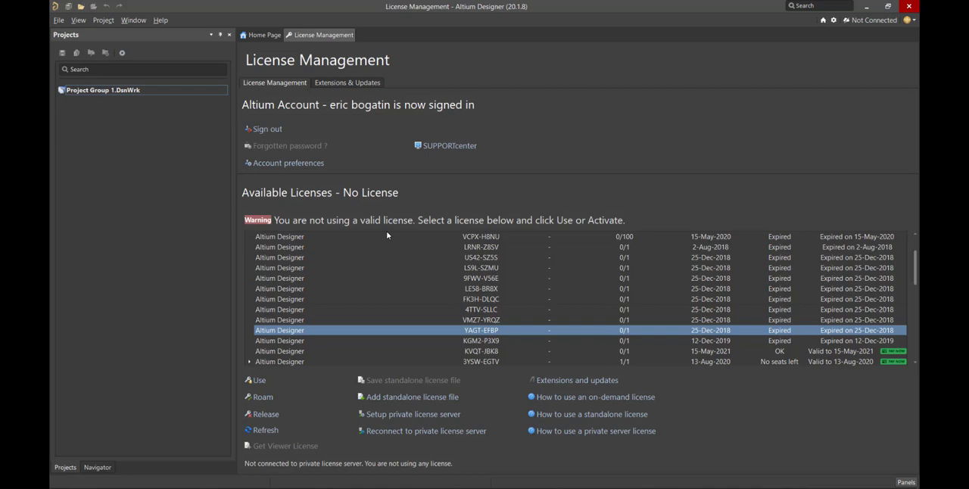
pyautogui.moveTo(552, 308)
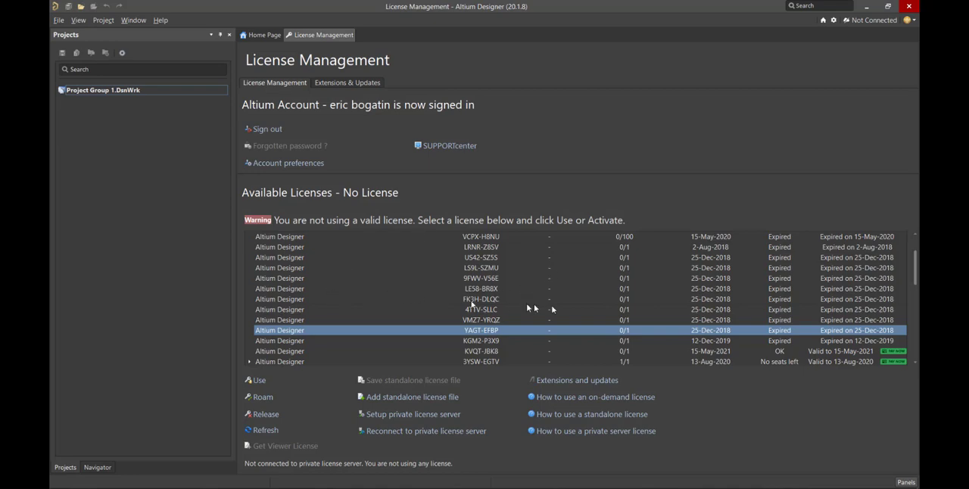
pyautogui.moveTo(485, 307)
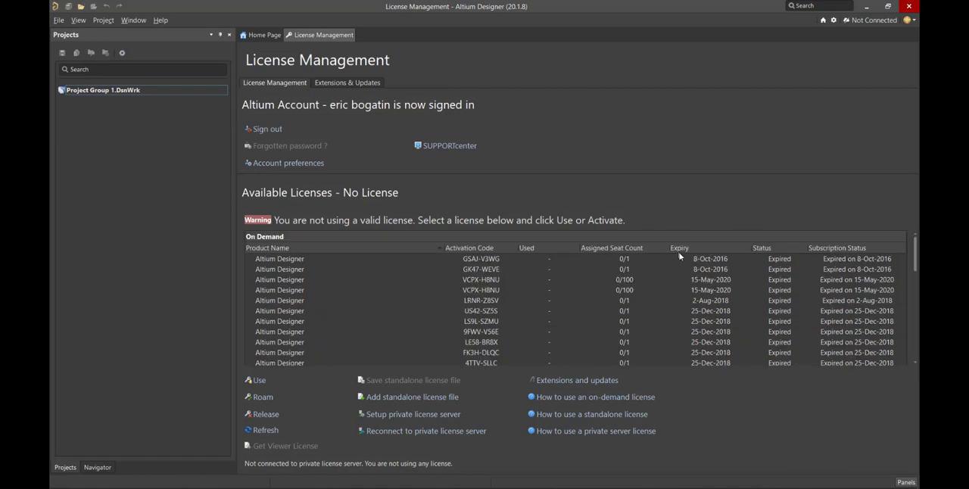
pyautogui.moveTo(707, 286)
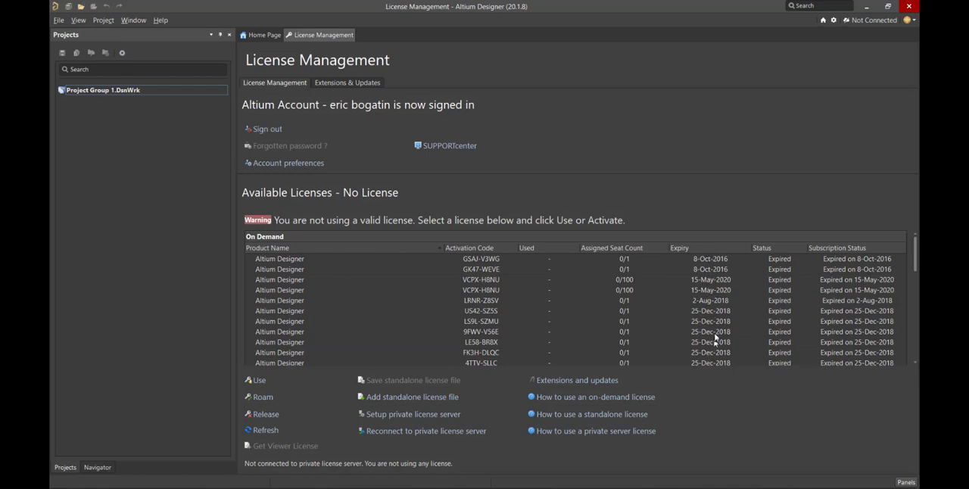
pyautogui.moveTo(690, 257)
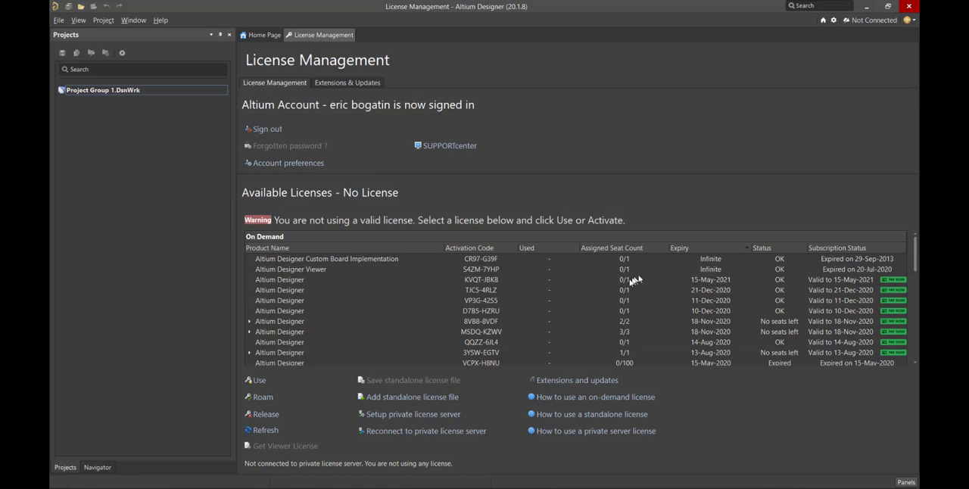
pyautogui.moveTo(631, 279)
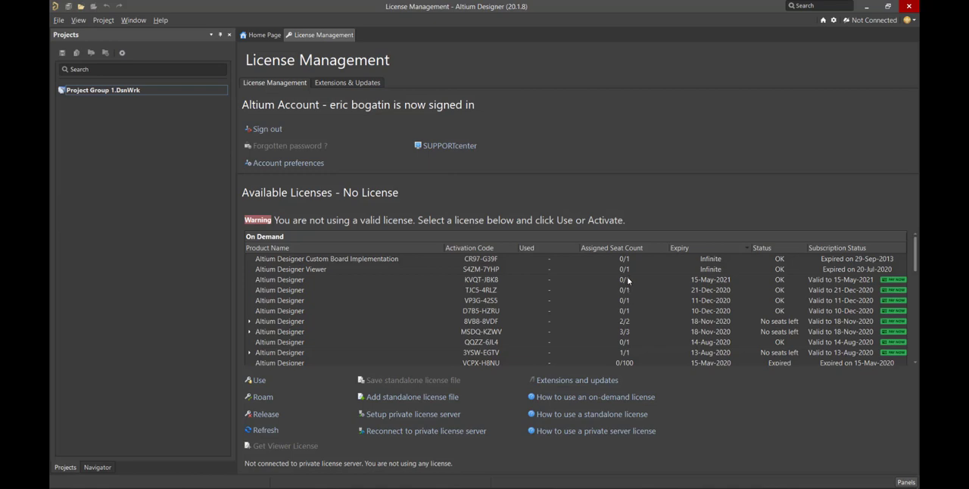
pyautogui.moveTo(283, 279)
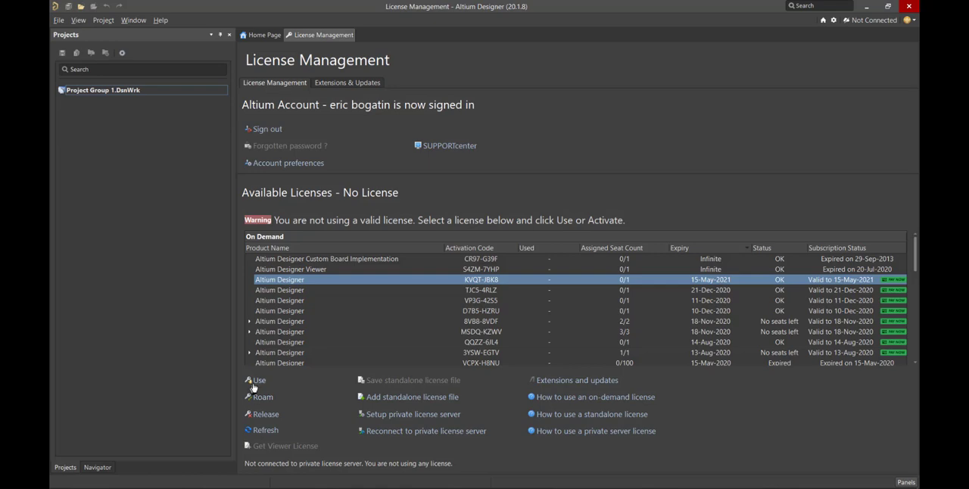
pyautogui.click(260, 379)
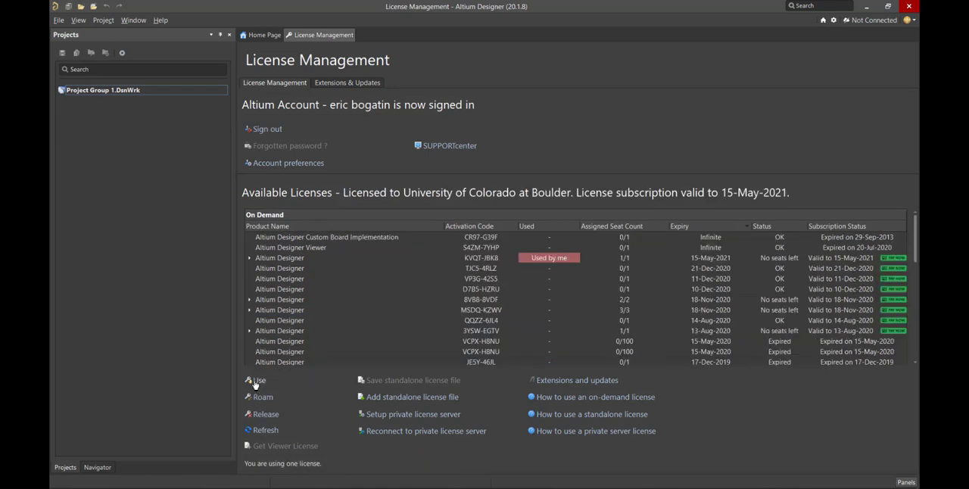
pyautogui.moveTo(574, 263)
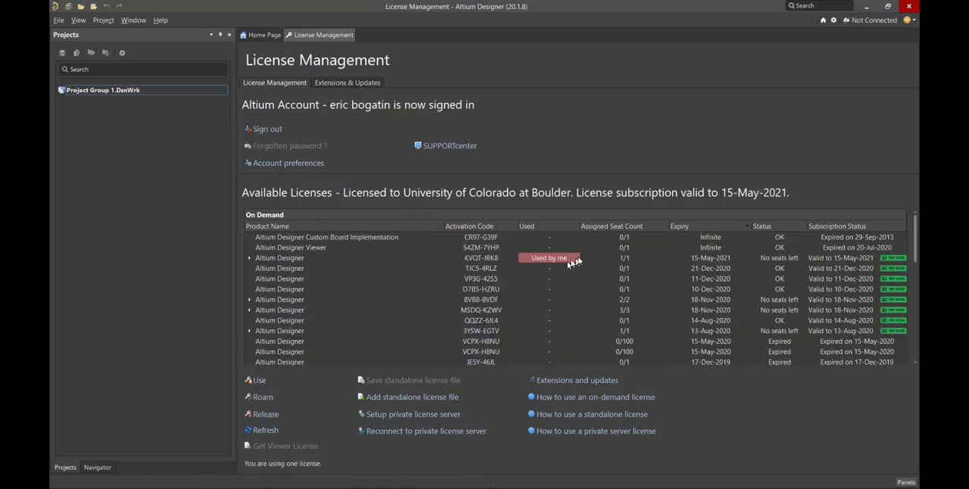
pyautogui.moveTo(674, 263)
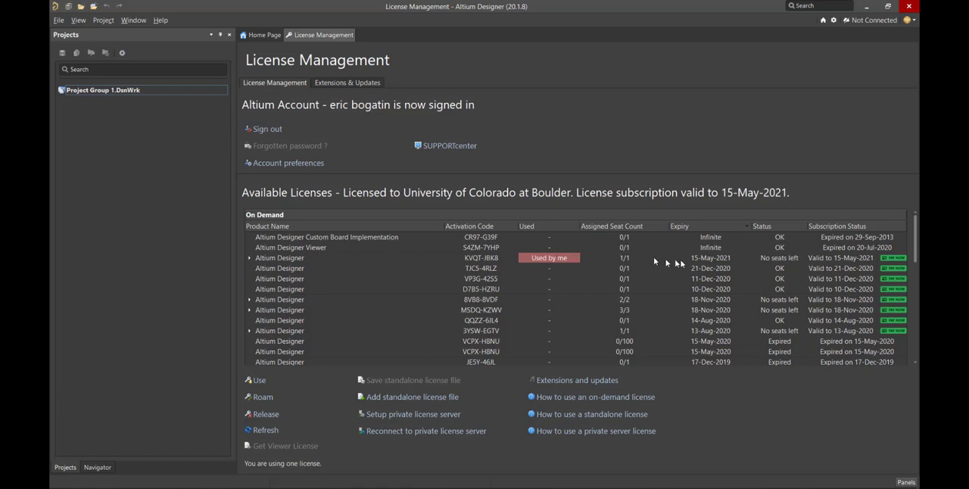
pyautogui.moveTo(625, 269)
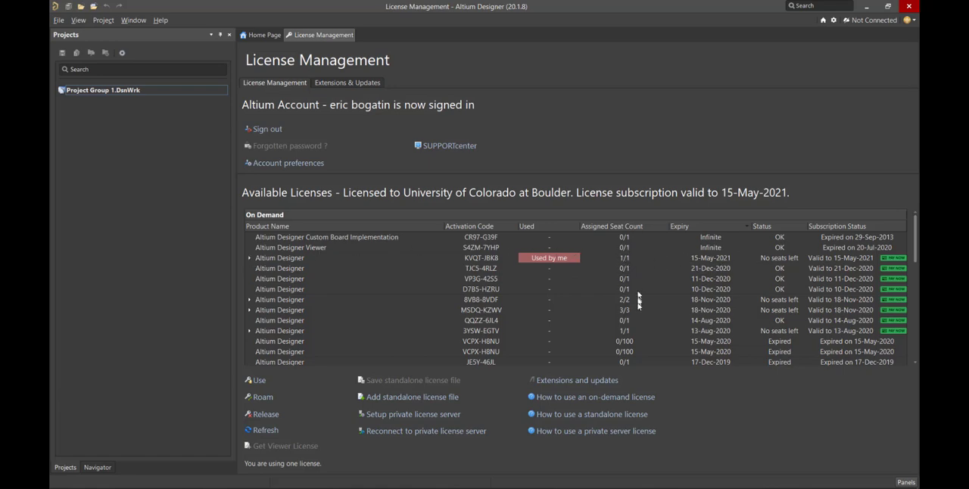
pyautogui.scroll(-3)
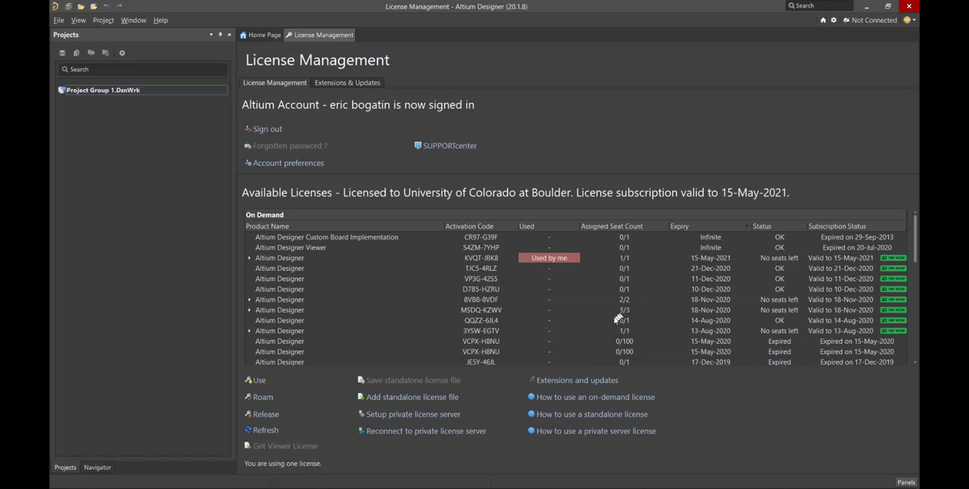
pyautogui.moveTo(677, 202)
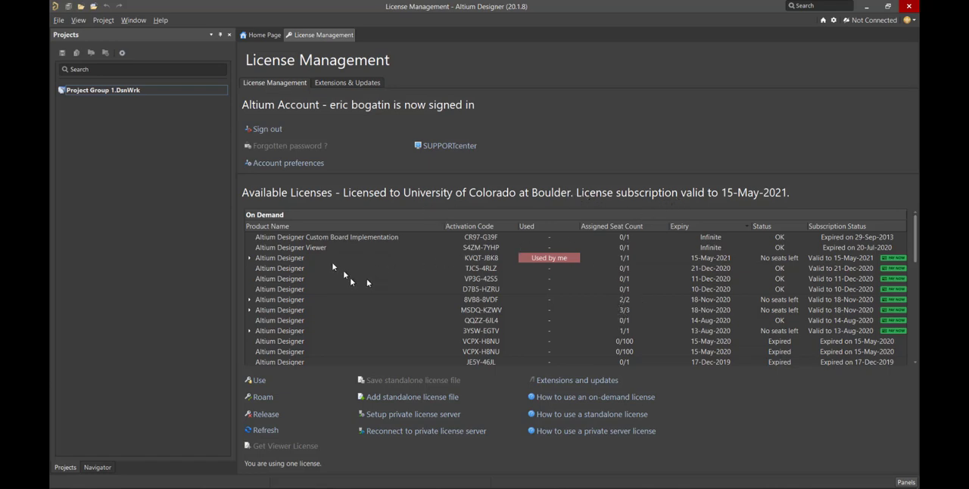
pyautogui.moveTo(371, 265)
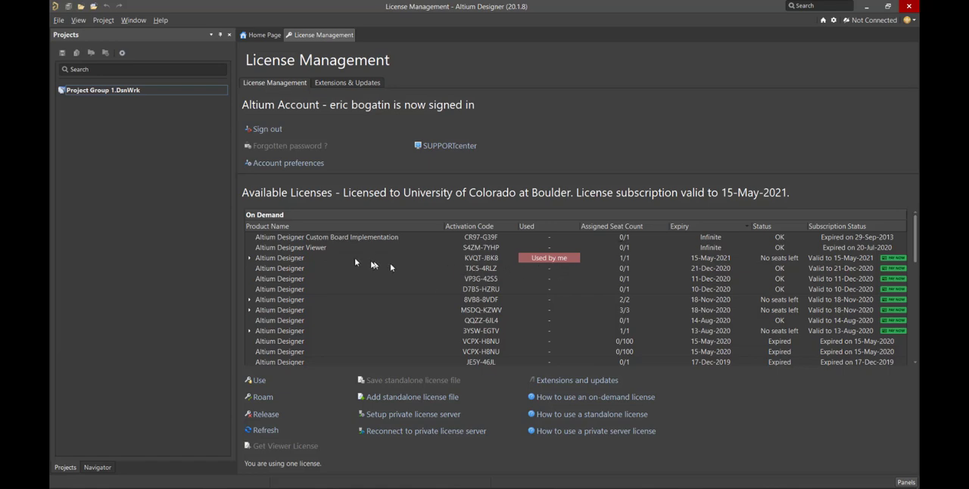
pyautogui.click(250, 257)
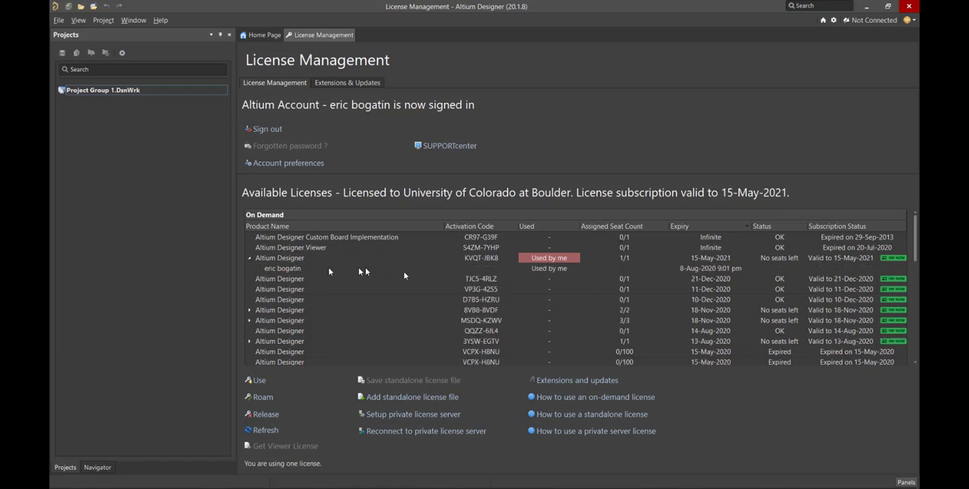
pyautogui.moveTo(732, 273)
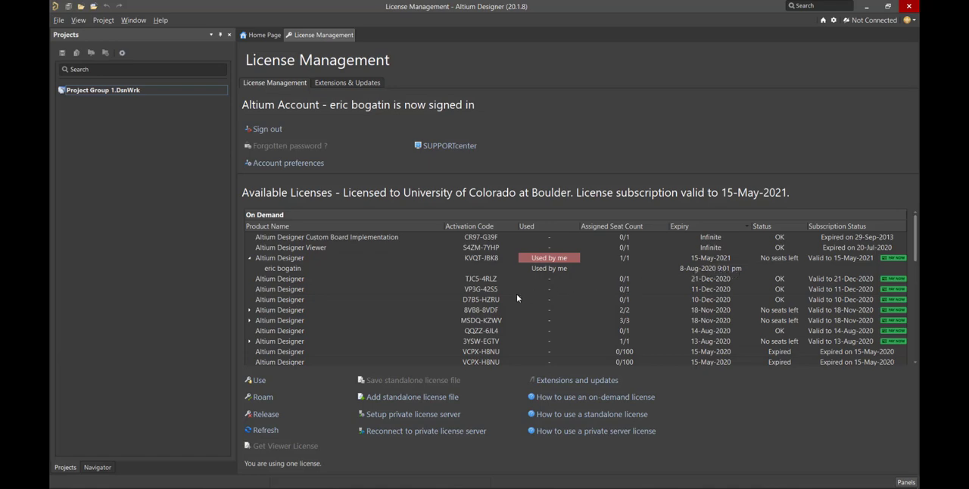
pyautogui.moveTo(569, 293)
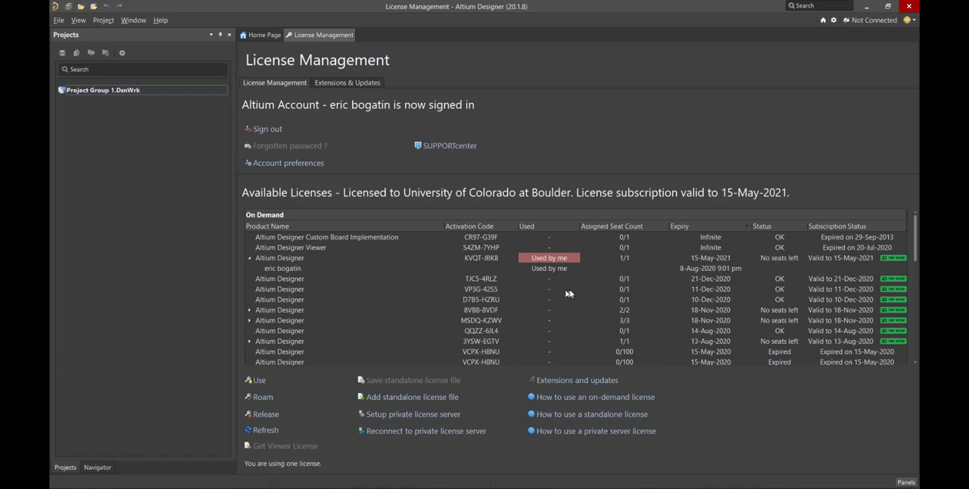
pyautogui.moveTo(143, 283)
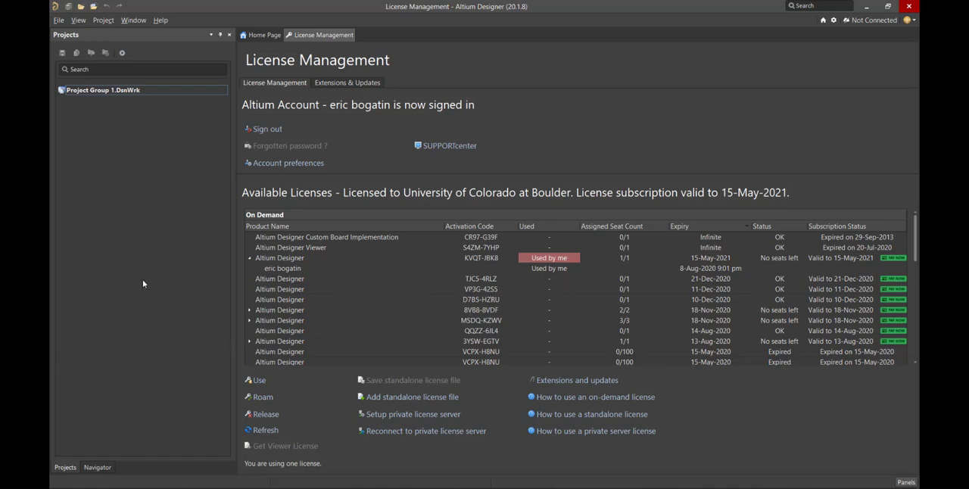